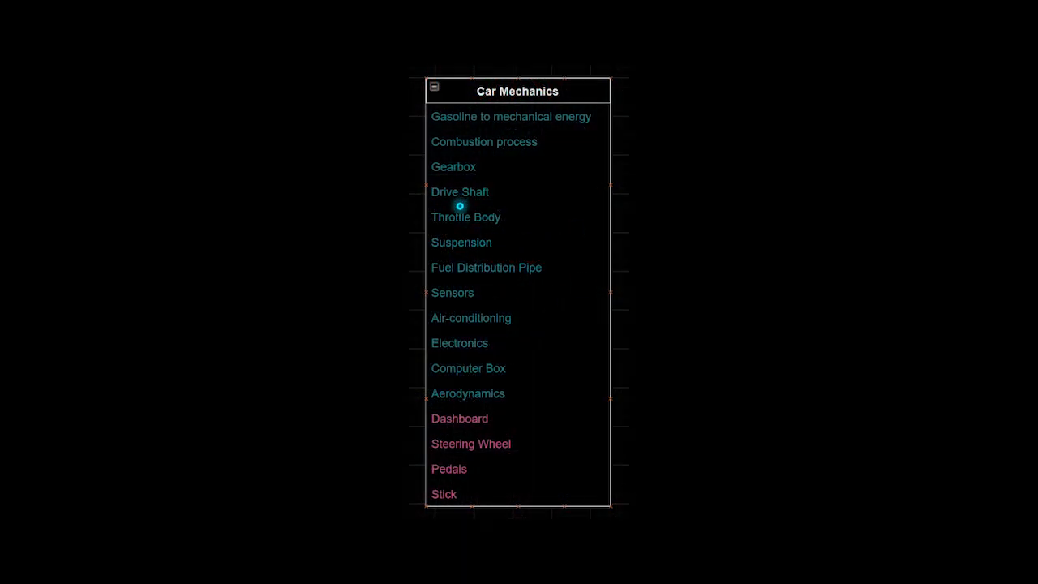
mouse_move(489, 317)
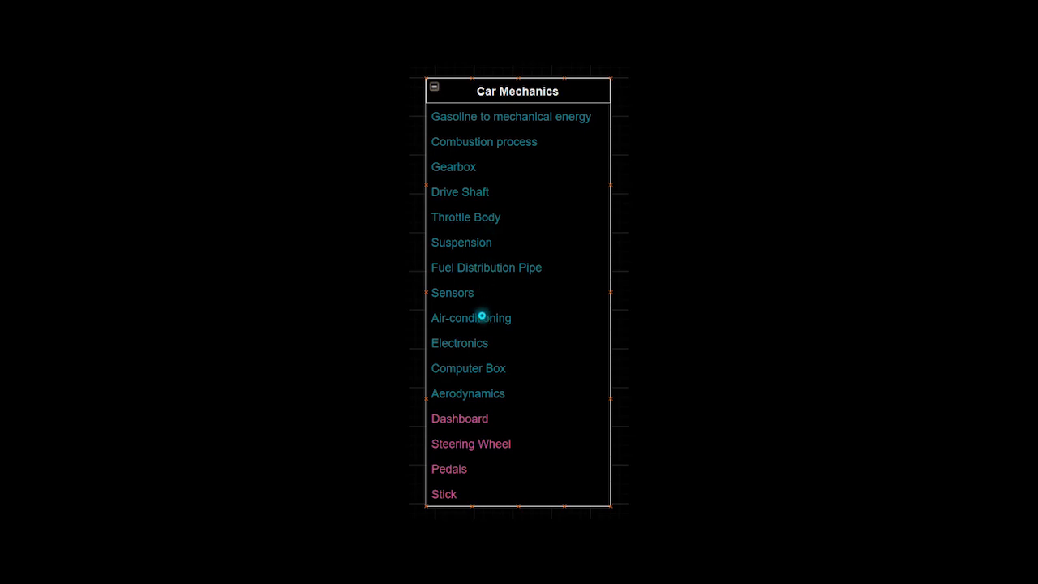
mouse_move(464, 466)
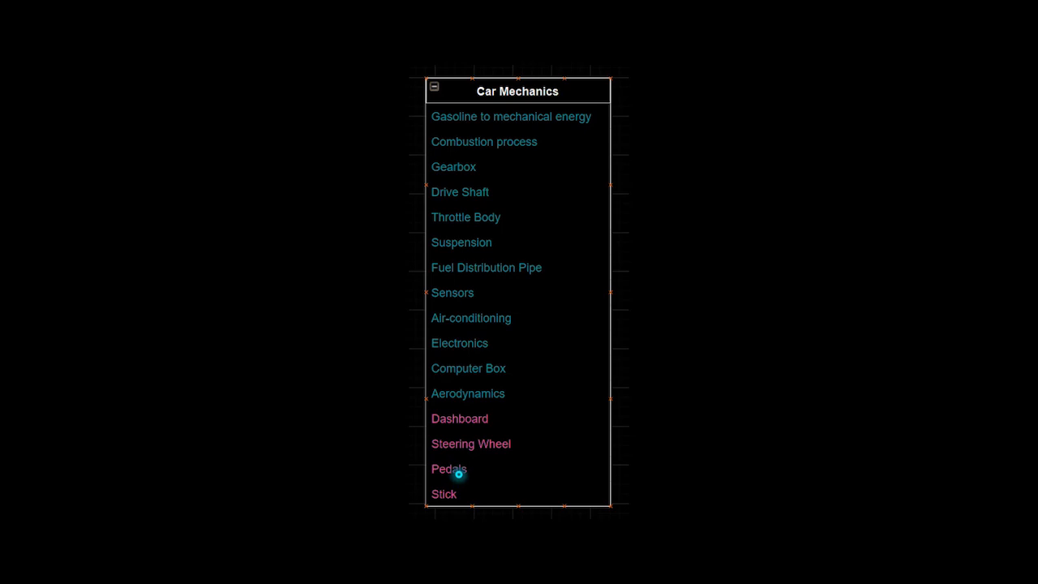
mouse_move(465, 462)
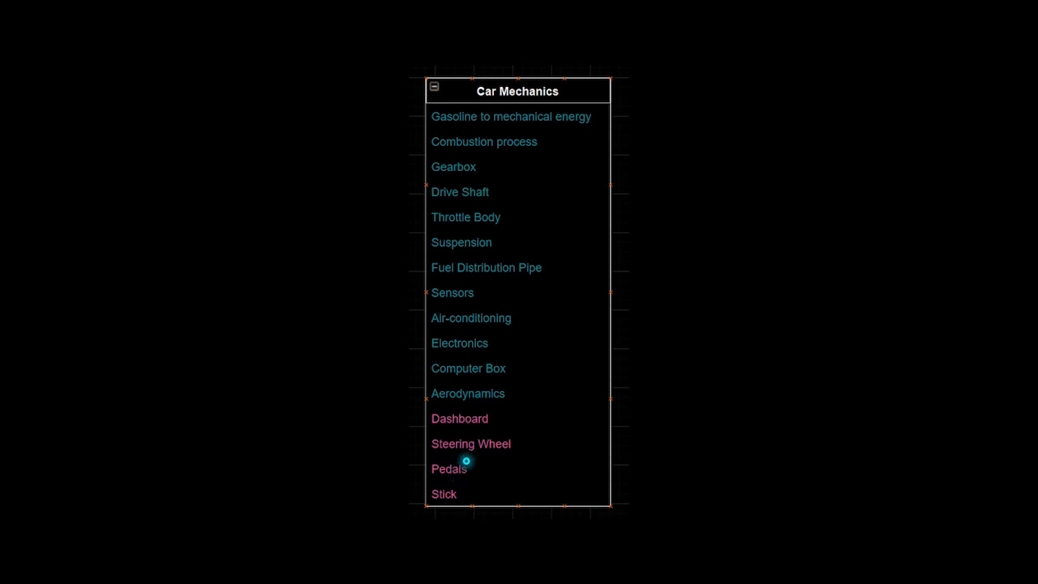
mouse_move(487, 290)
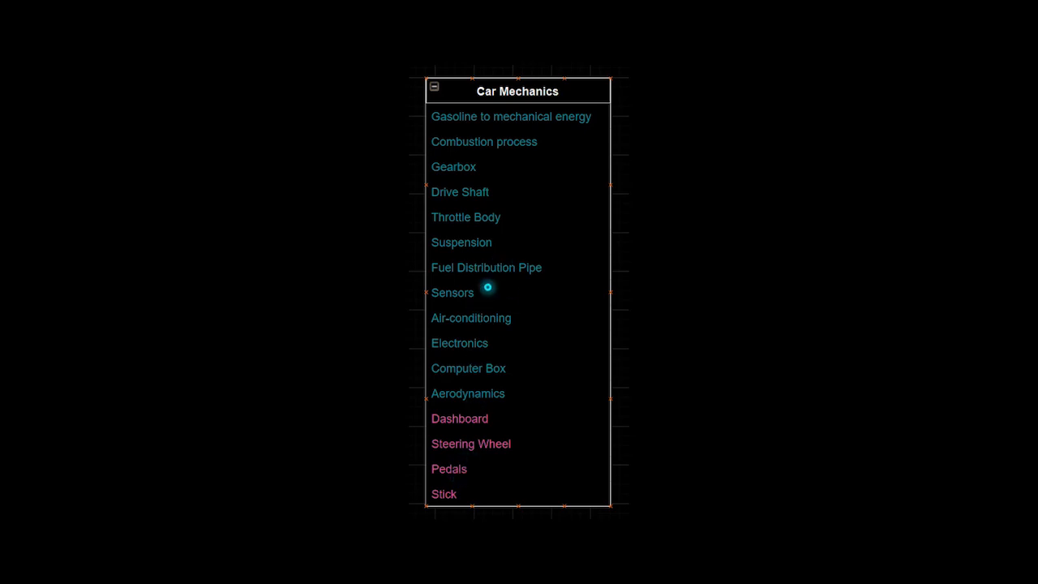
mouse_move(487, 242)
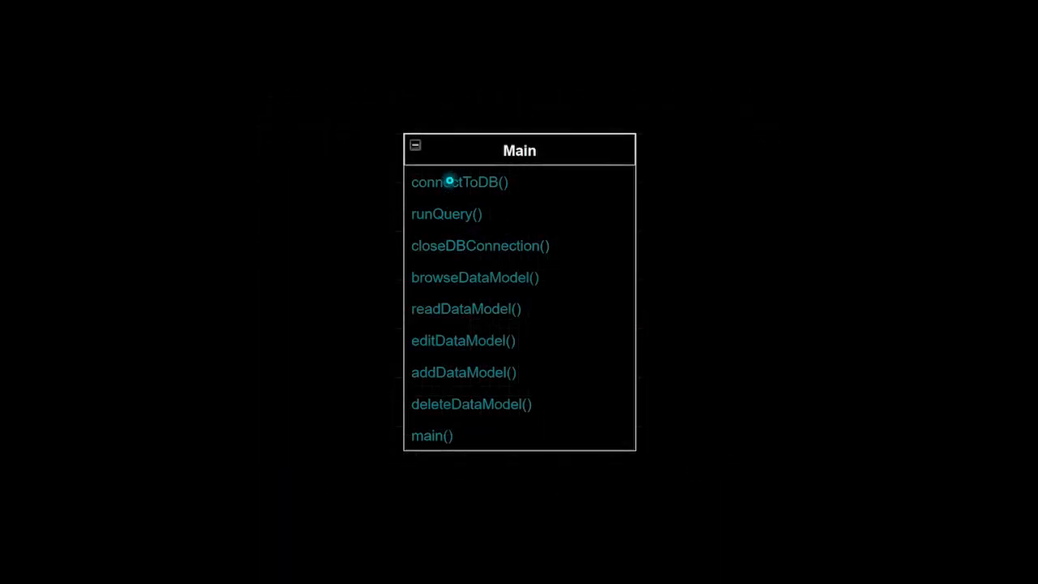
mouse_move(449, 240)
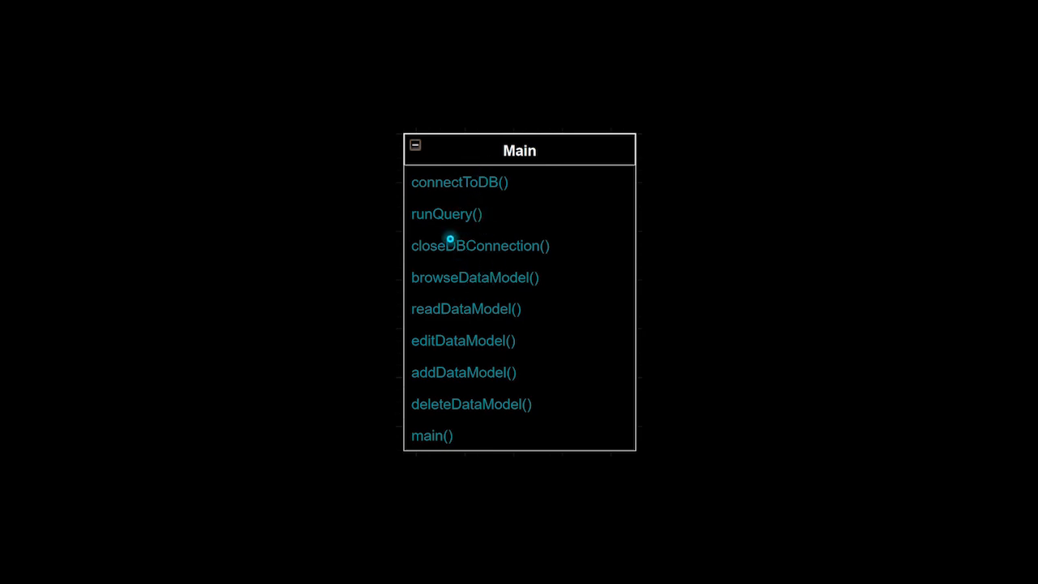
mouse_move(458, 284)
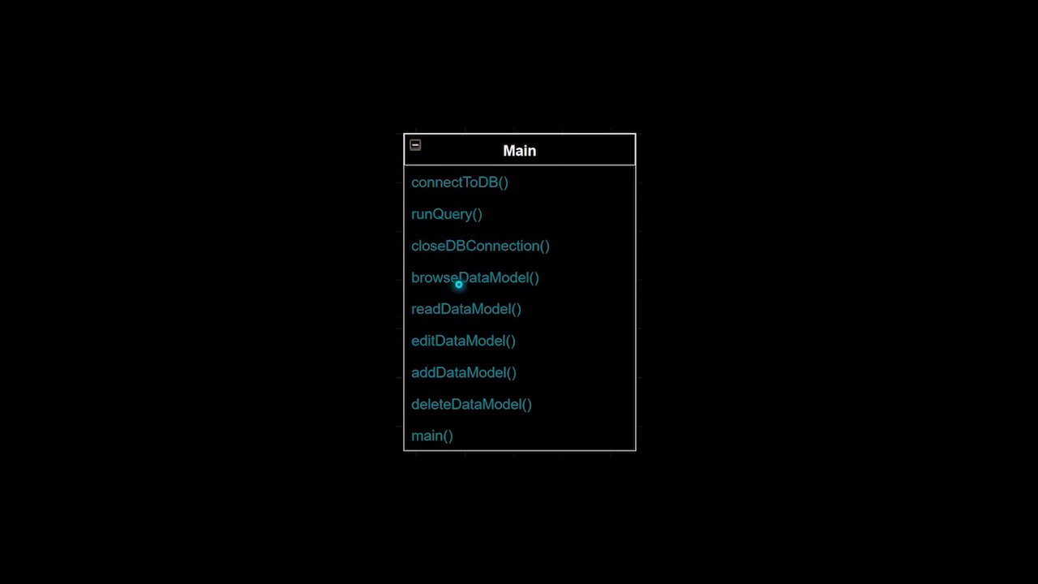
mouse_move(501, 243)
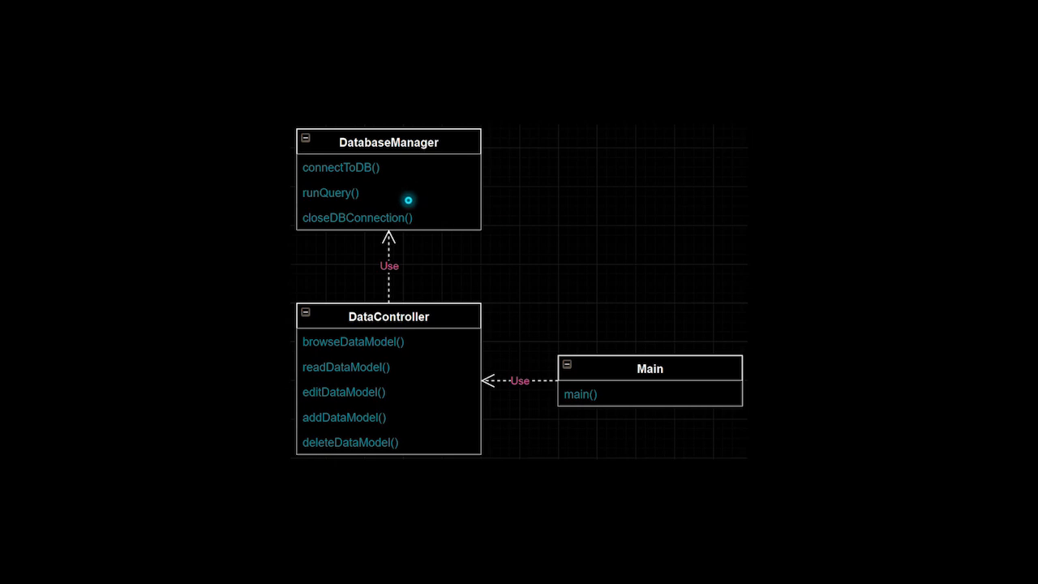
mouse_move(375, 217)
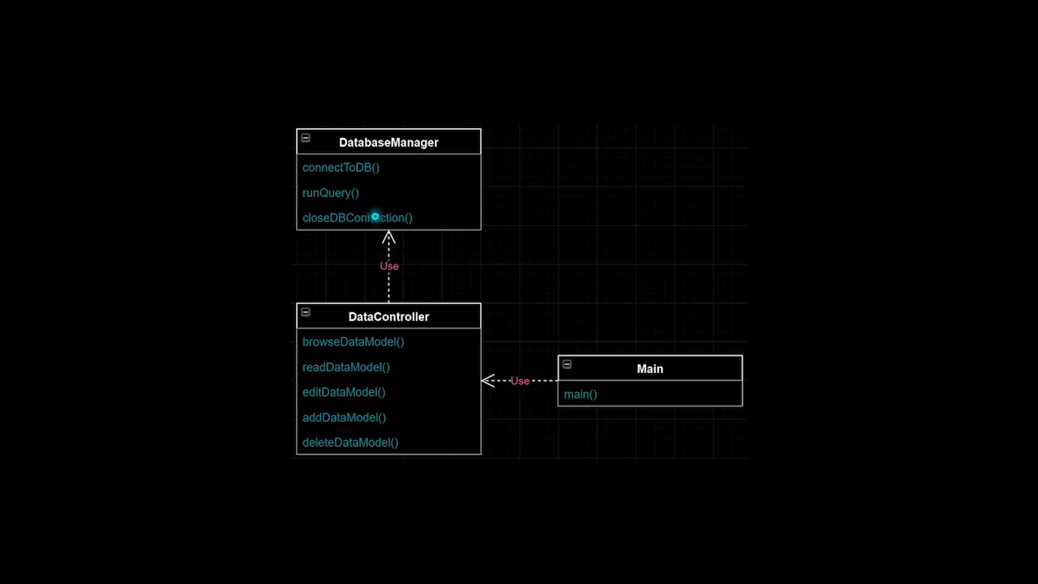
mouse_move(435, 316)
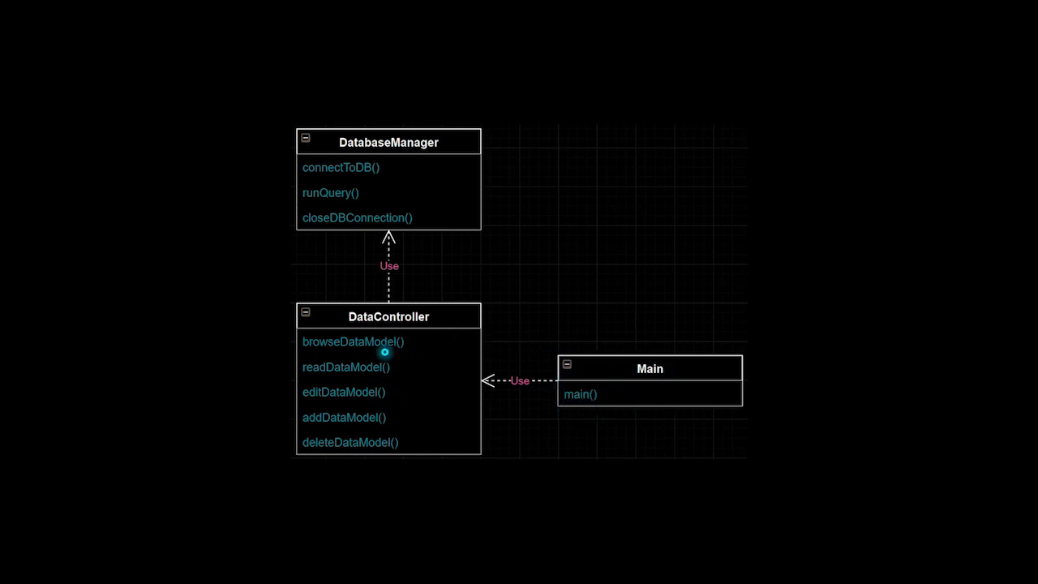
mouse_move(406, 390)
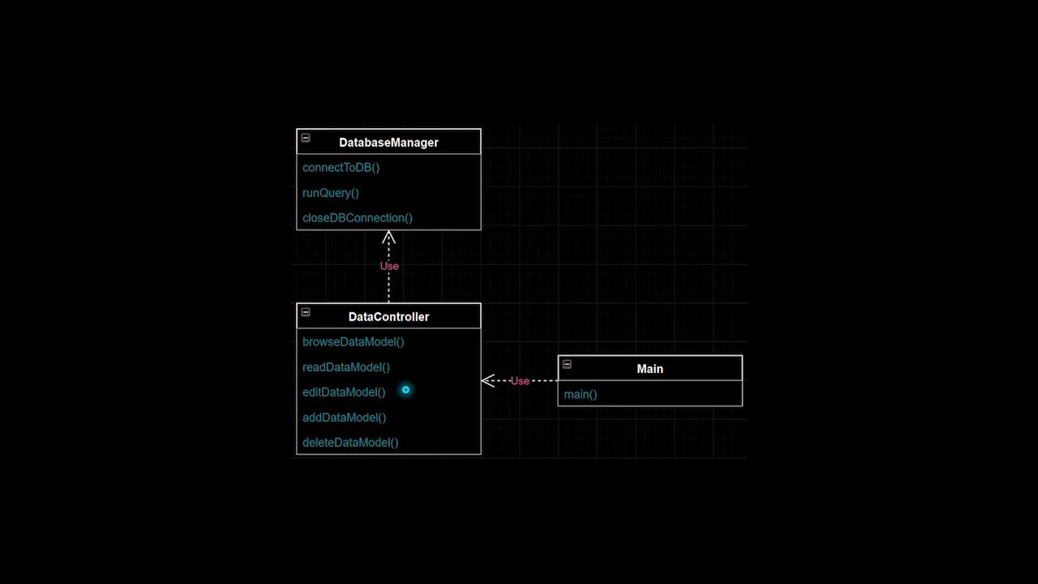
mouse_move(403, 220)
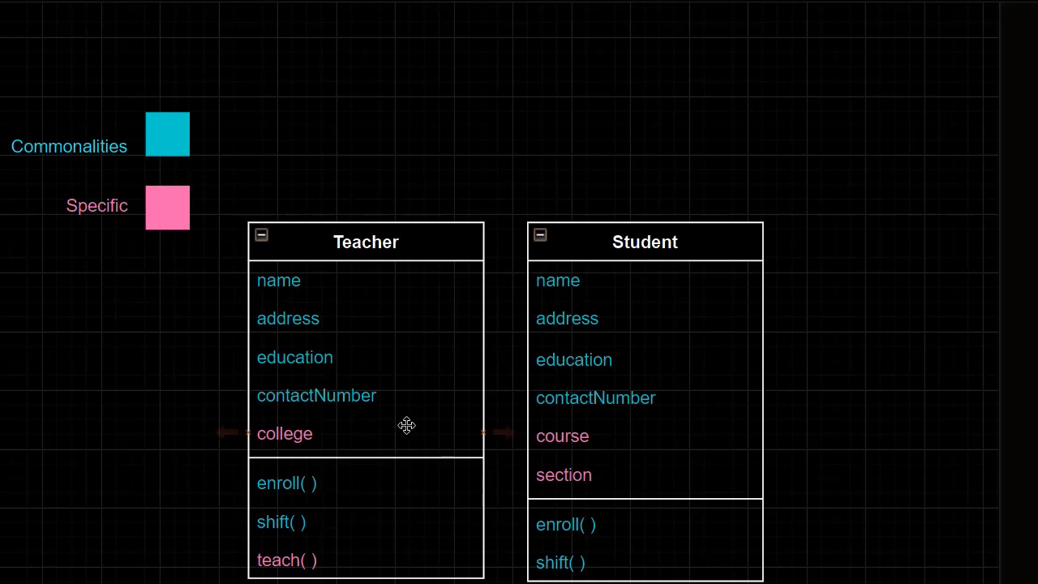
mouse_move(427, 475)
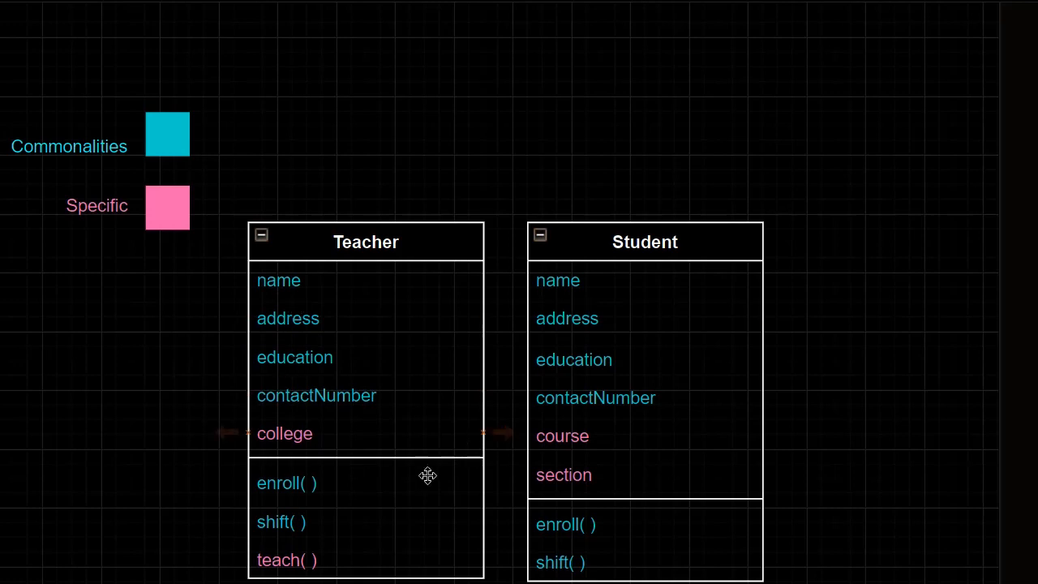
mouse_move(372, 538)
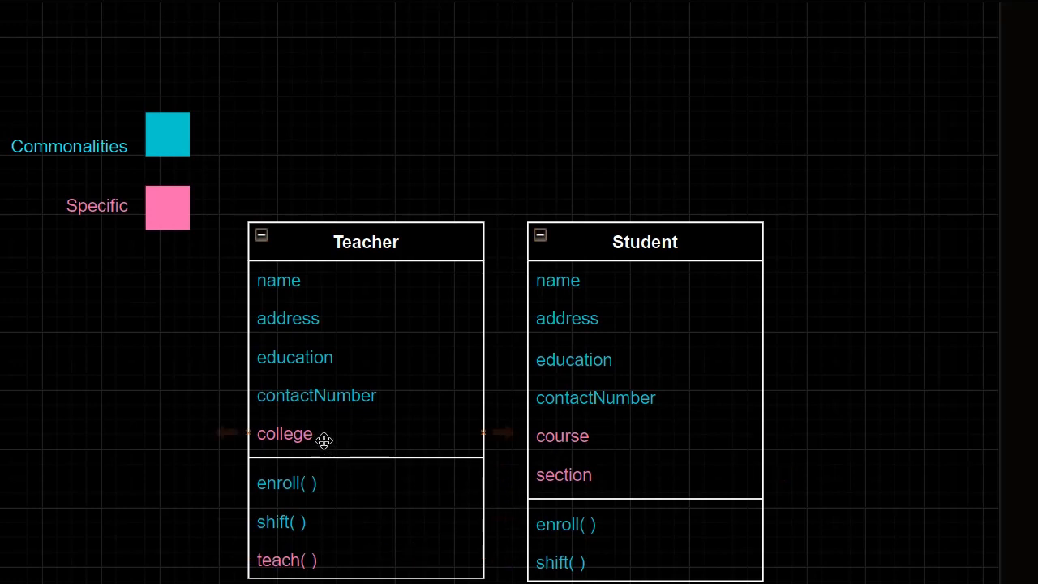
mouse_move(333, 563)
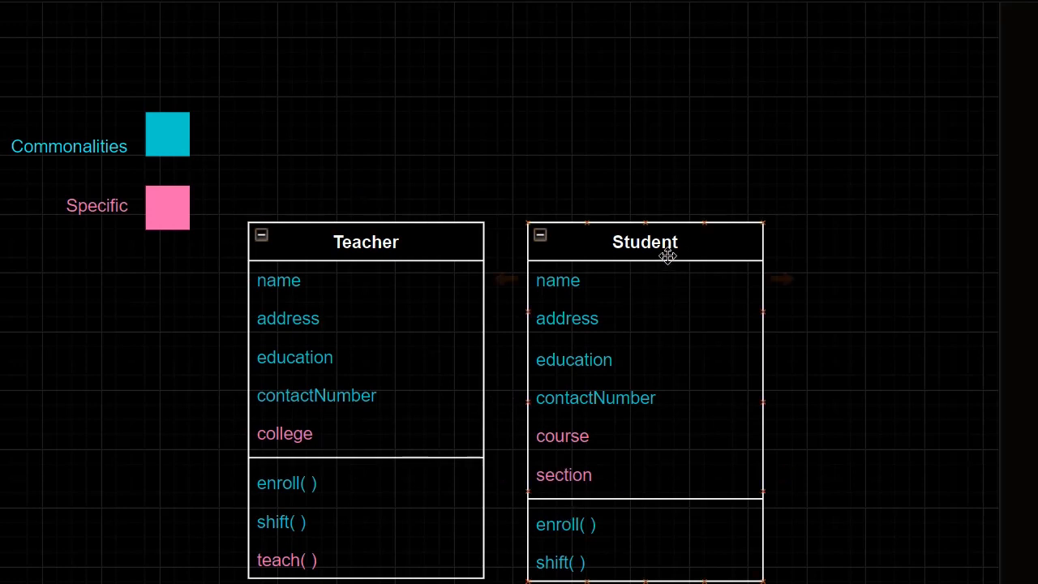
mouse_move(607, 363)
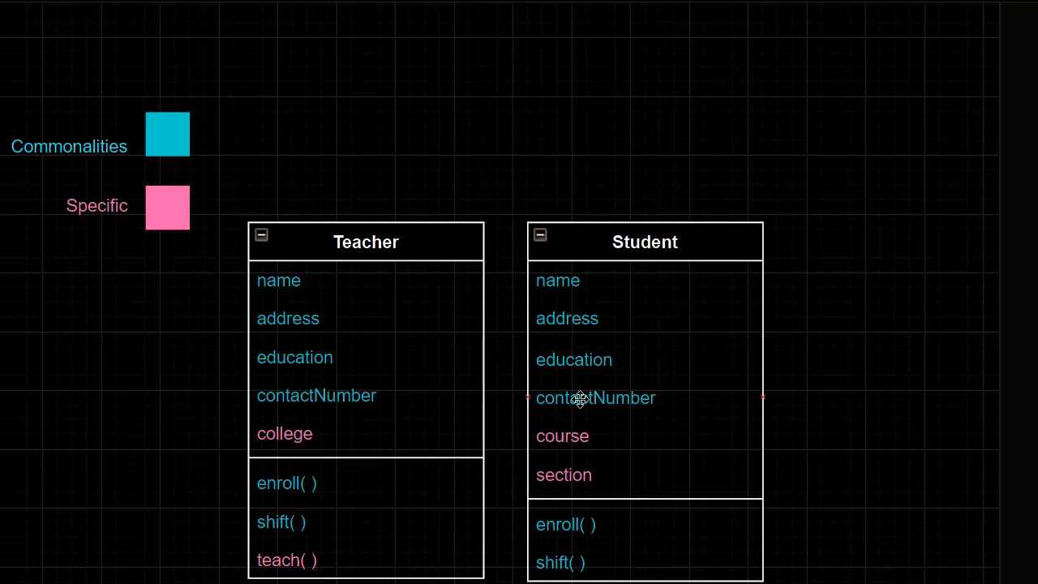
mouse_move(110, 229)
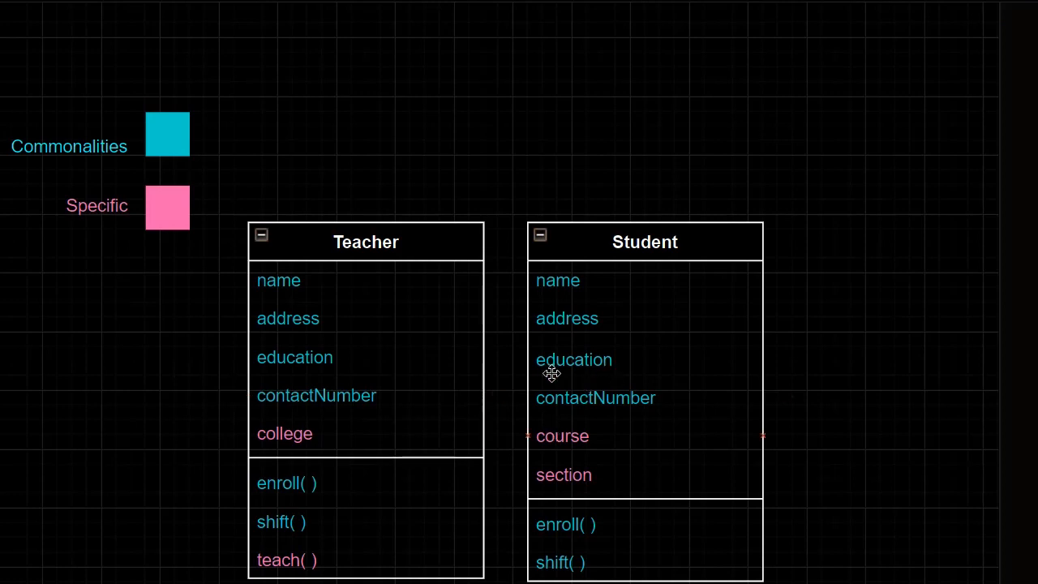
mouse_move(522, 424)
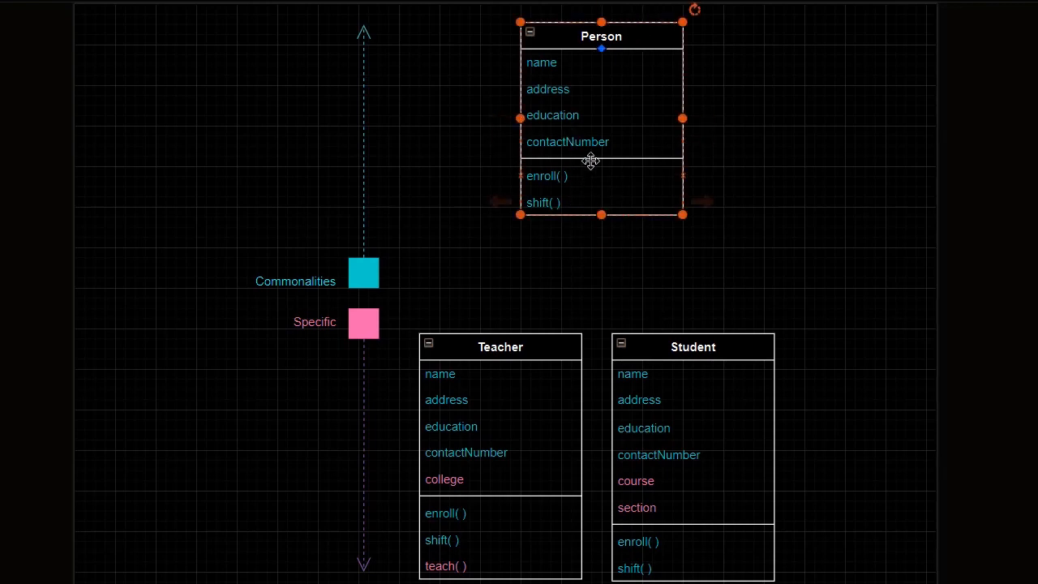
mouse_move(620, 163)
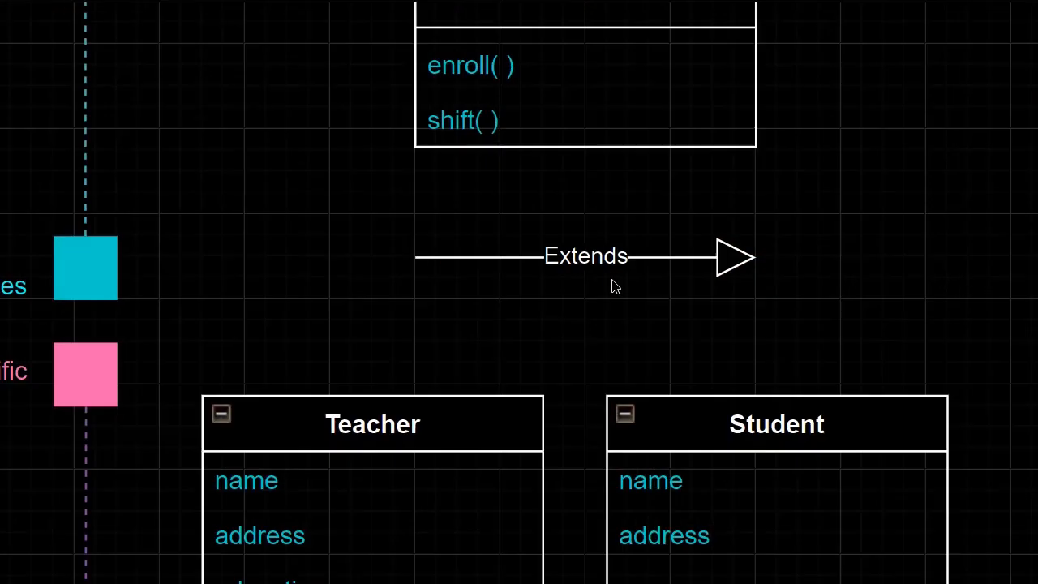
Step: Link Teacher up to the Person class with an Extends generalization arrow
left_click(586, 255)
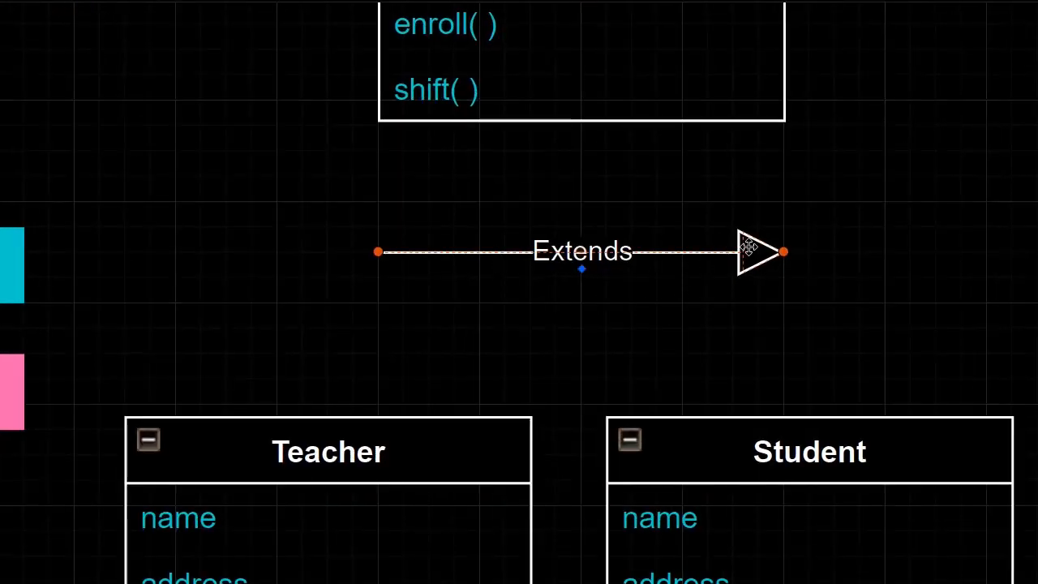
mouse_move(697, 300)
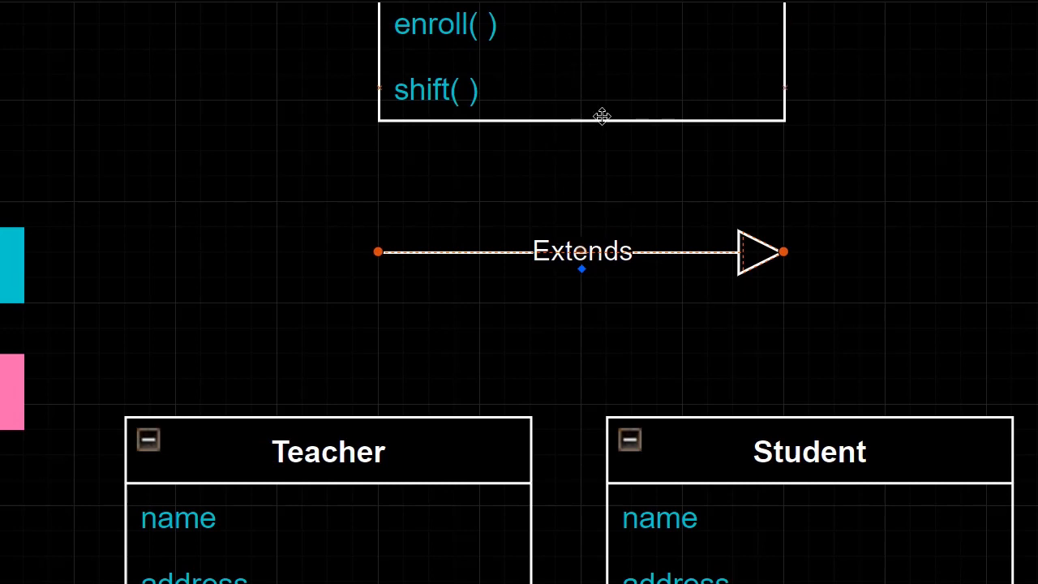
scroll("down", 3)
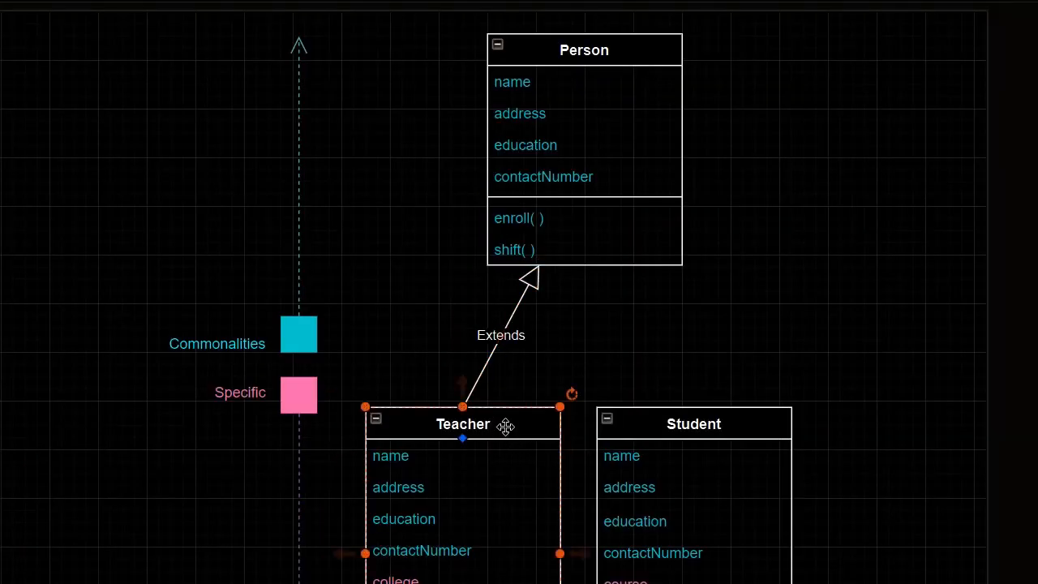
left_click(584, 50)
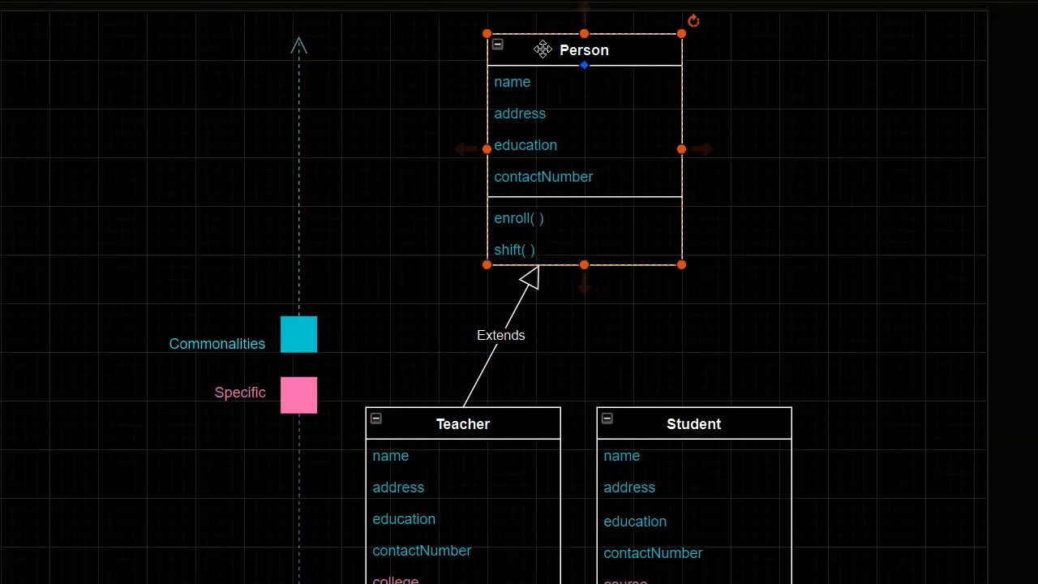
scroll("down", 3)
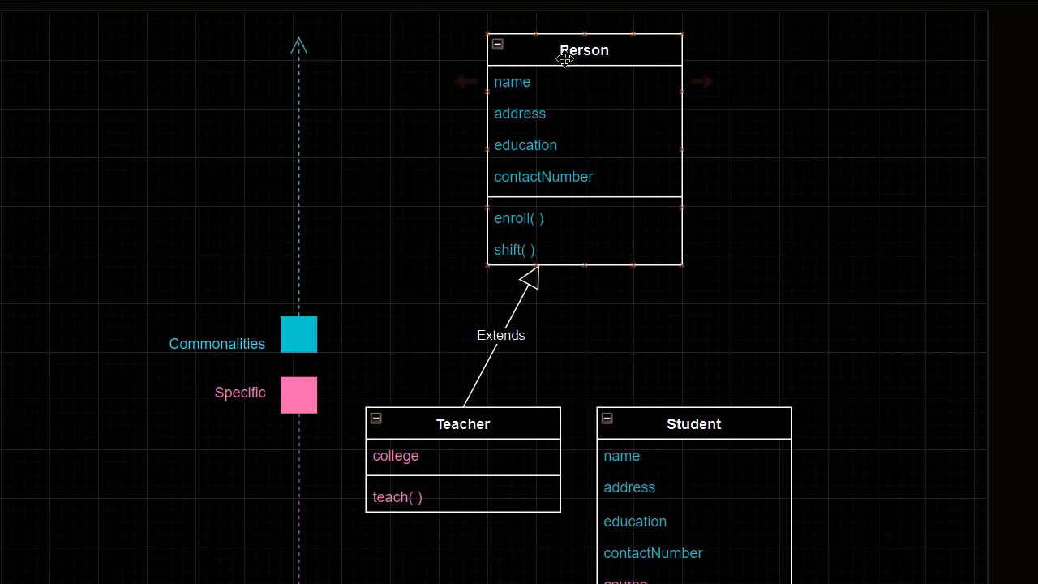
left_click(463, 422)
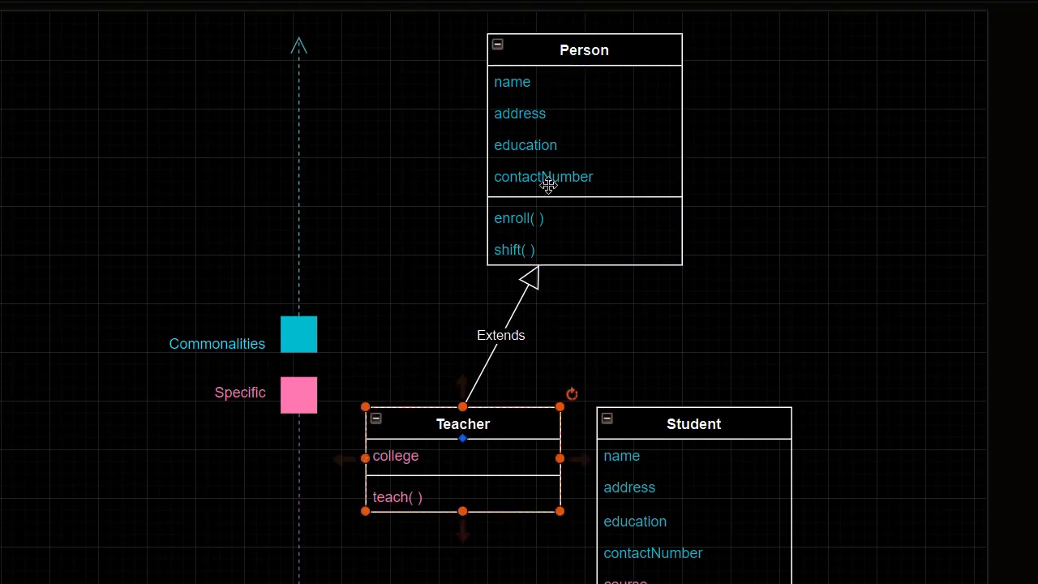
left_click(584, 50)
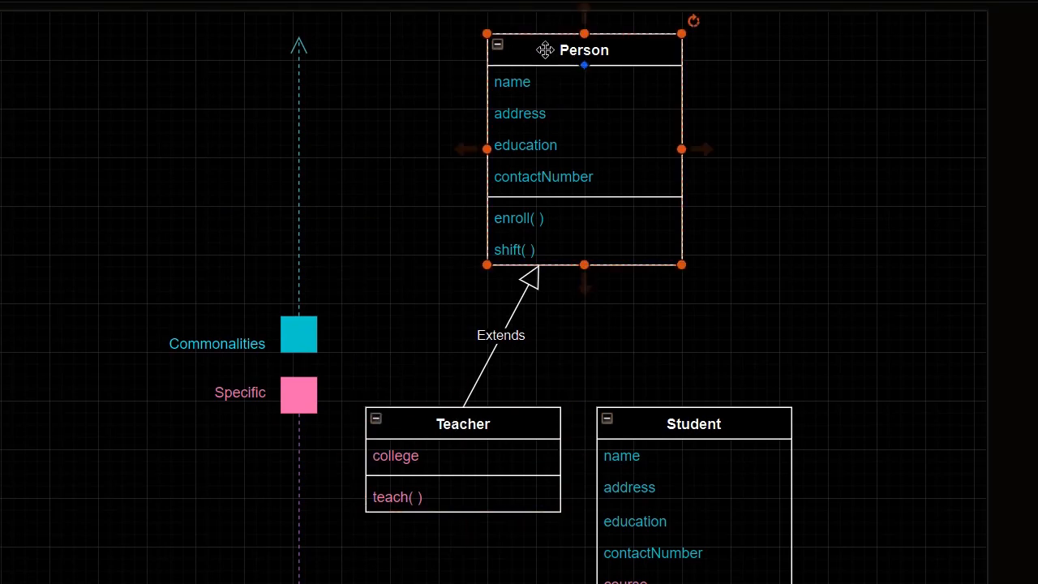
left_click(517, 306)
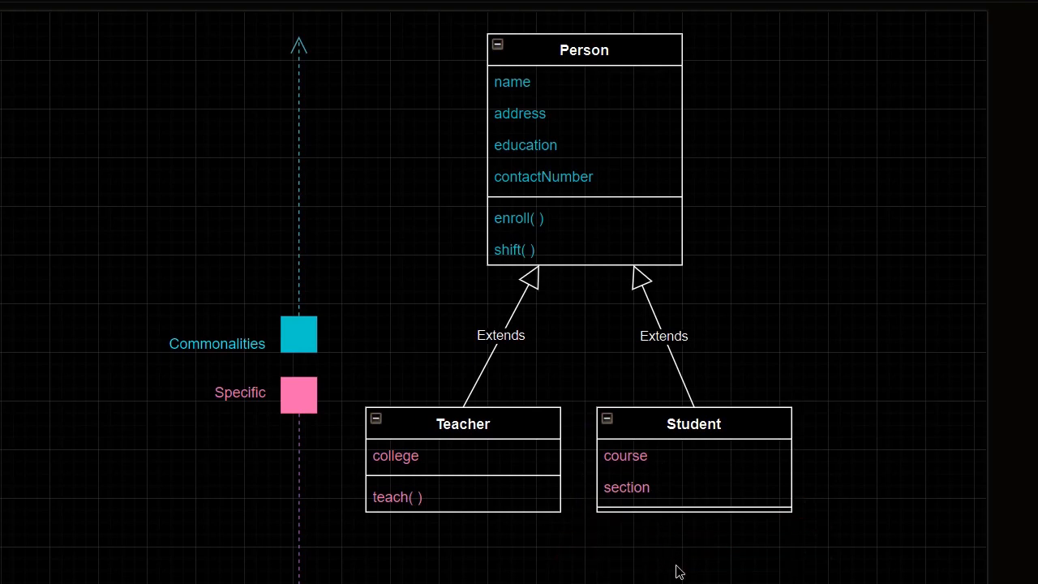
left_click(693, 423)
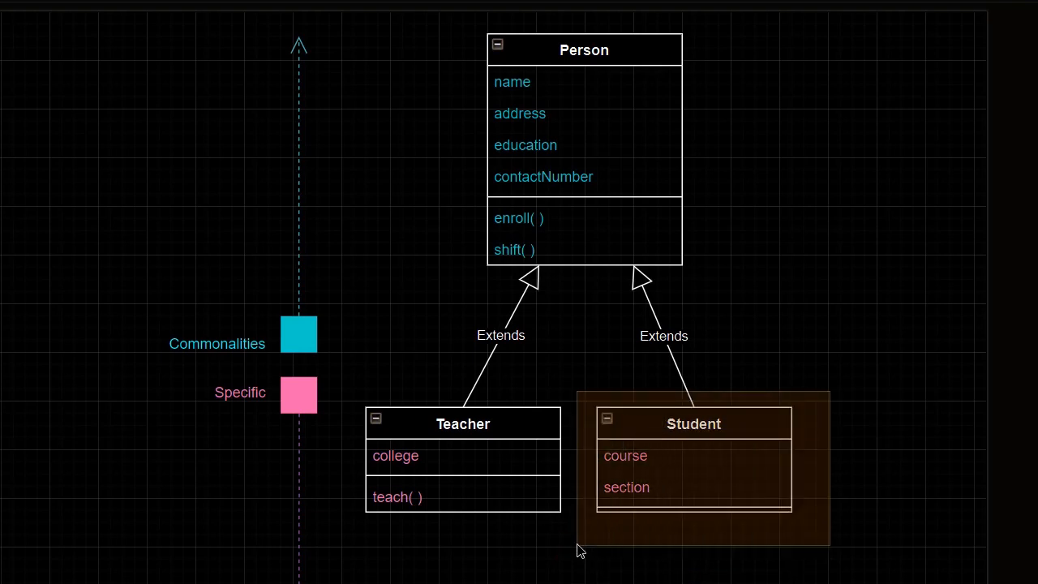
left_click(584, 49)
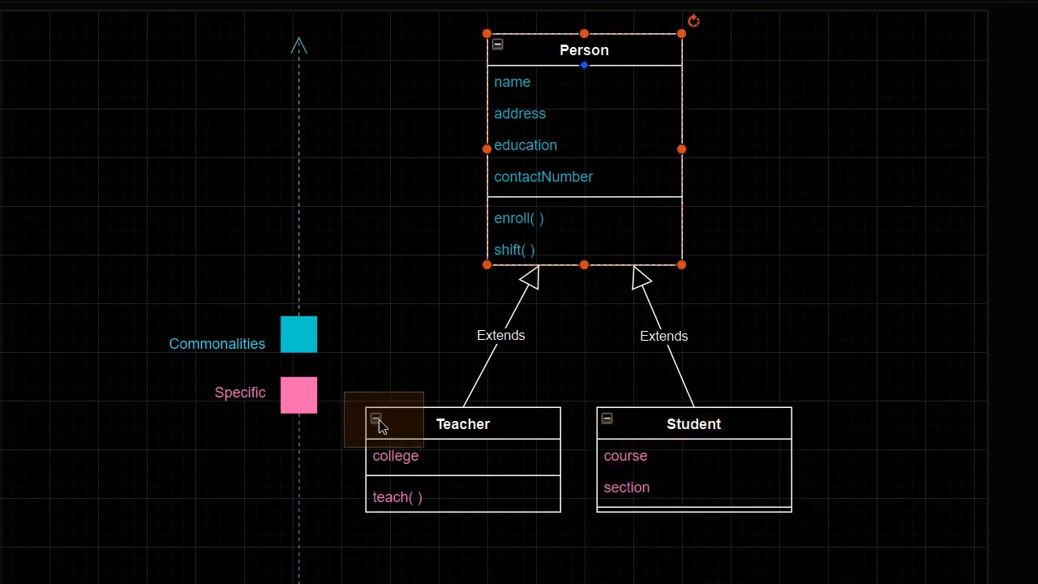
left_click(462, 423)
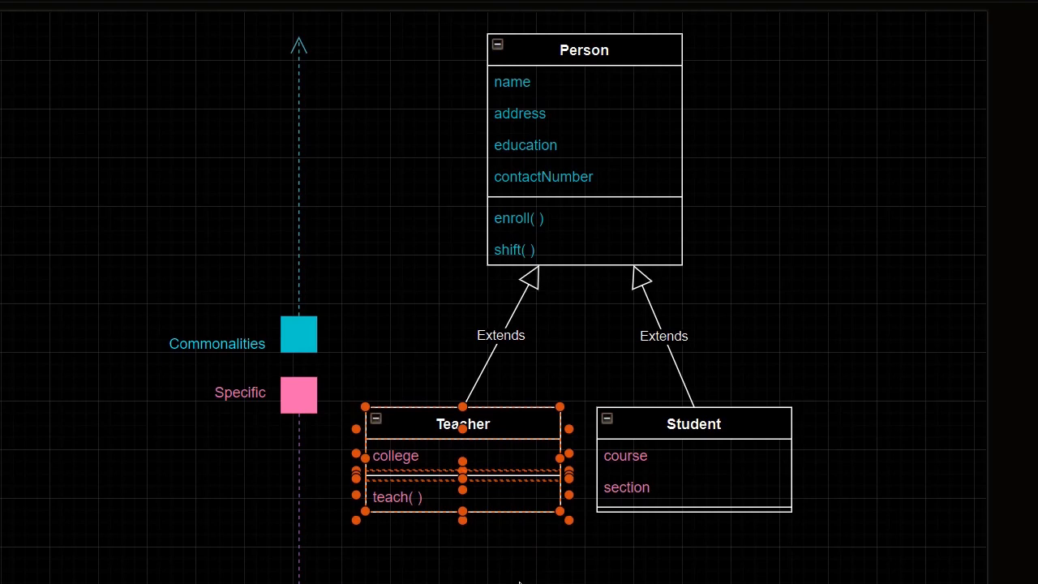
left_click(693, 423)
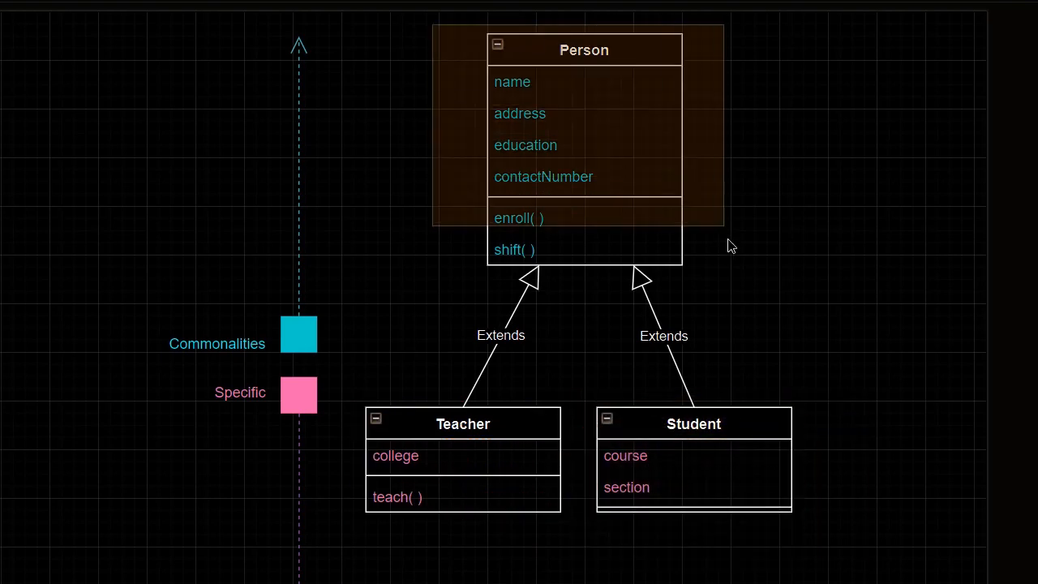
left_click(584, 50)
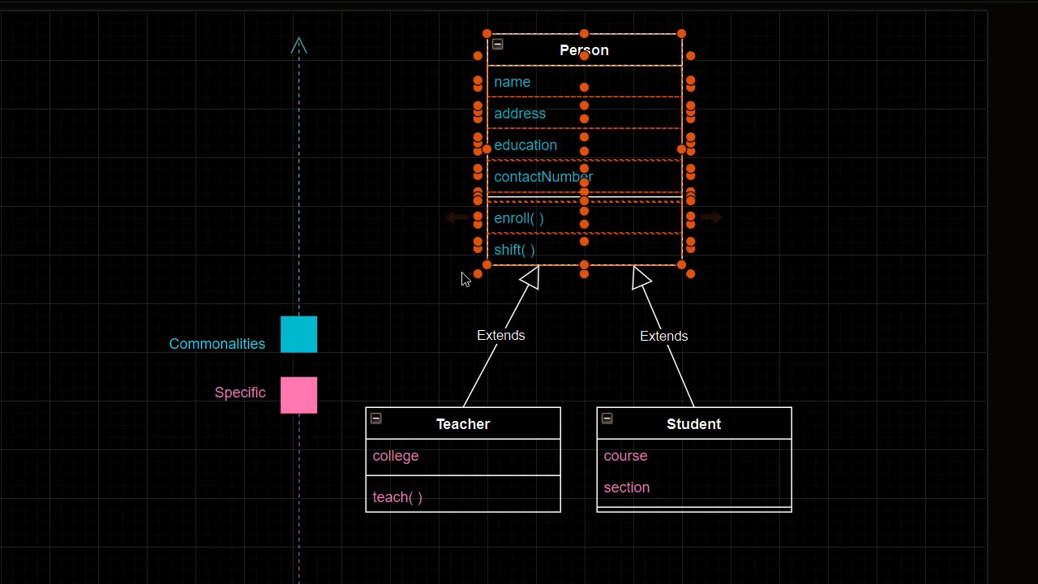
mouse_move(789, 220)
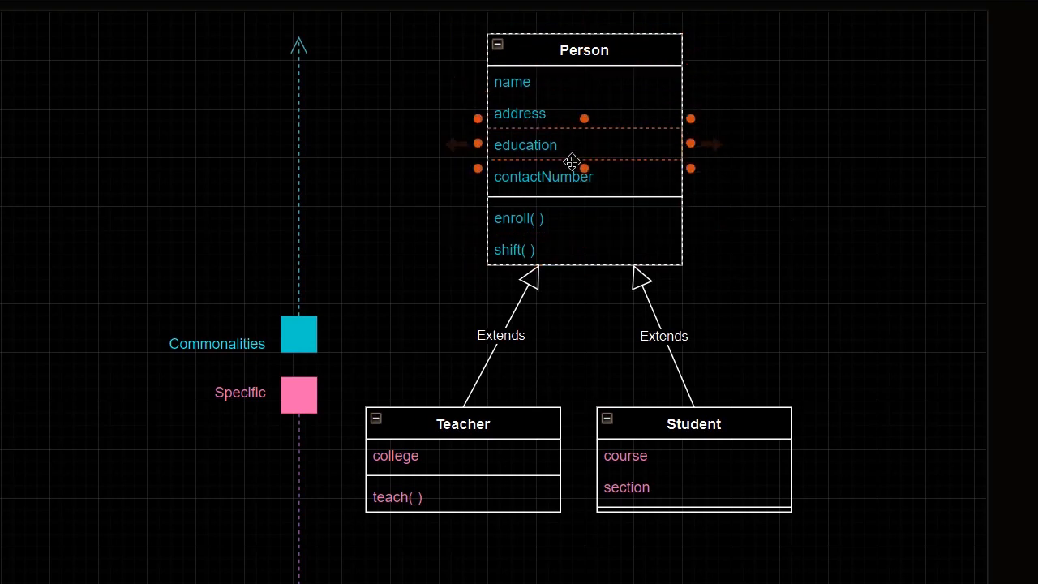
left_click(584, 50)
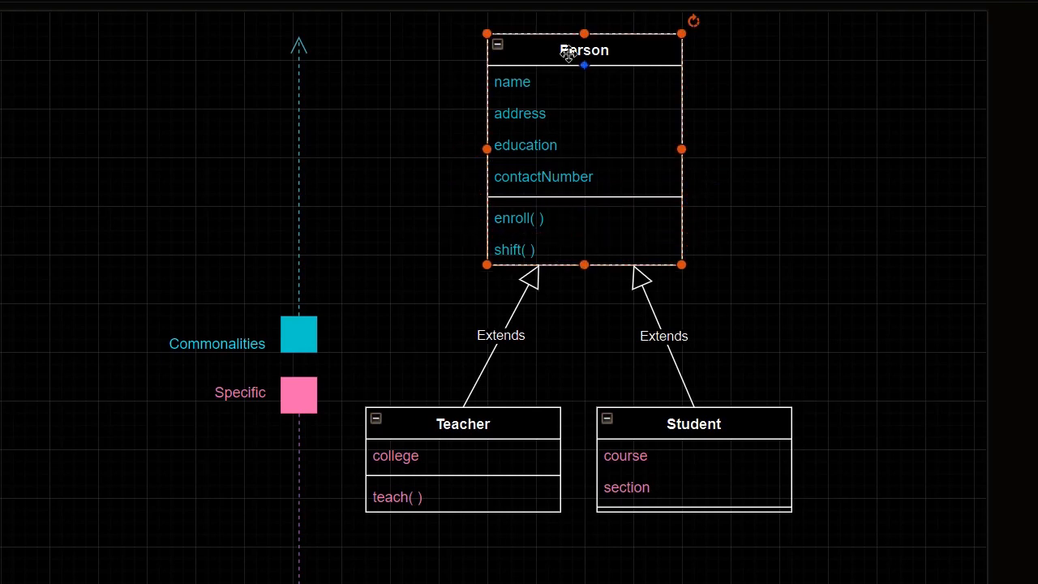
mouse_move(509, 324)
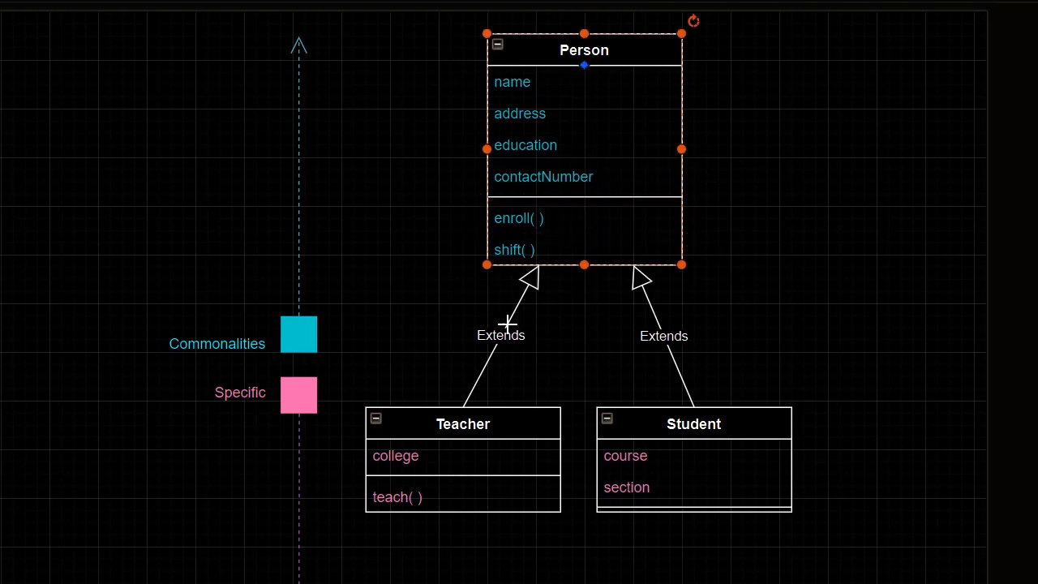
Step: Place an 'Inheritance/ Generalization' title label beside the Person class
left_click(692, 423)
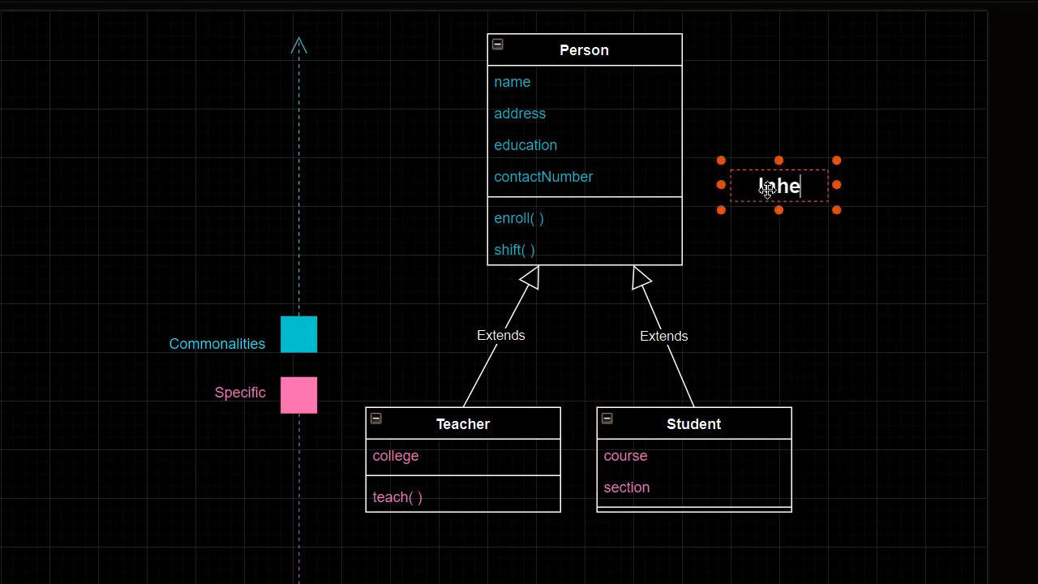
type("Inheritance/ Generali")
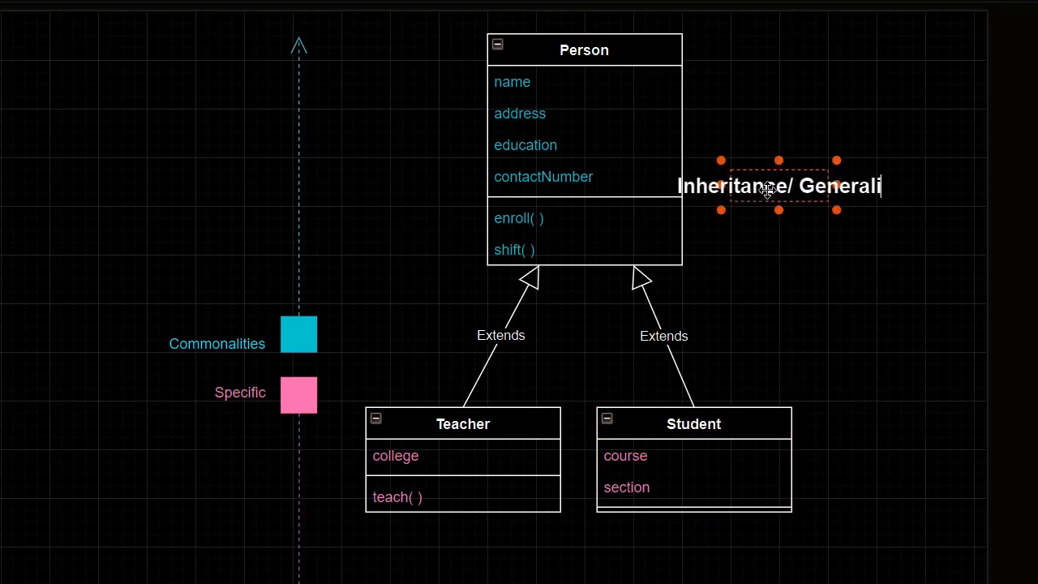
type("zation")
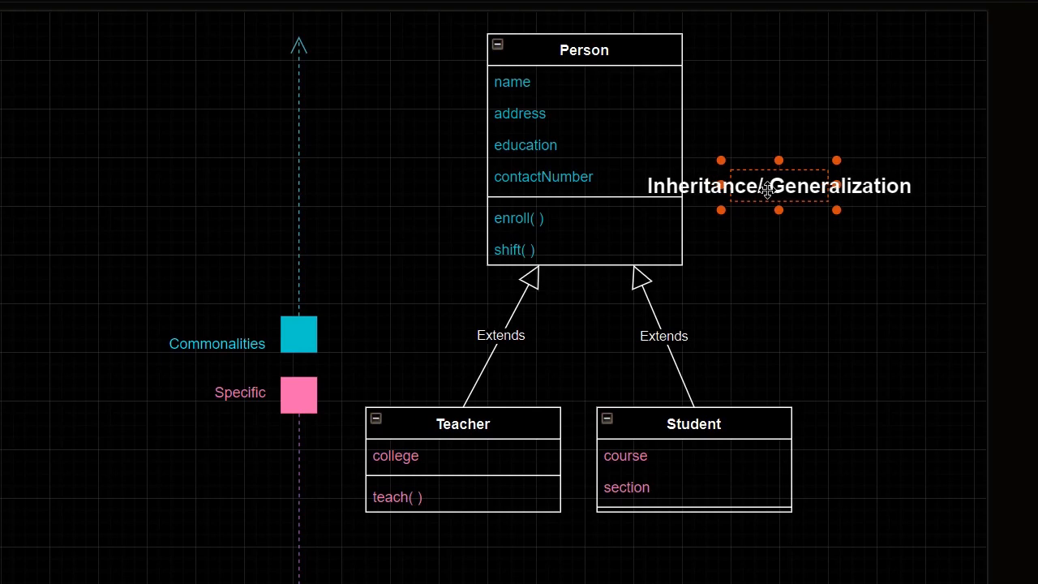
left_click_drag(766, 185, 833, 225)
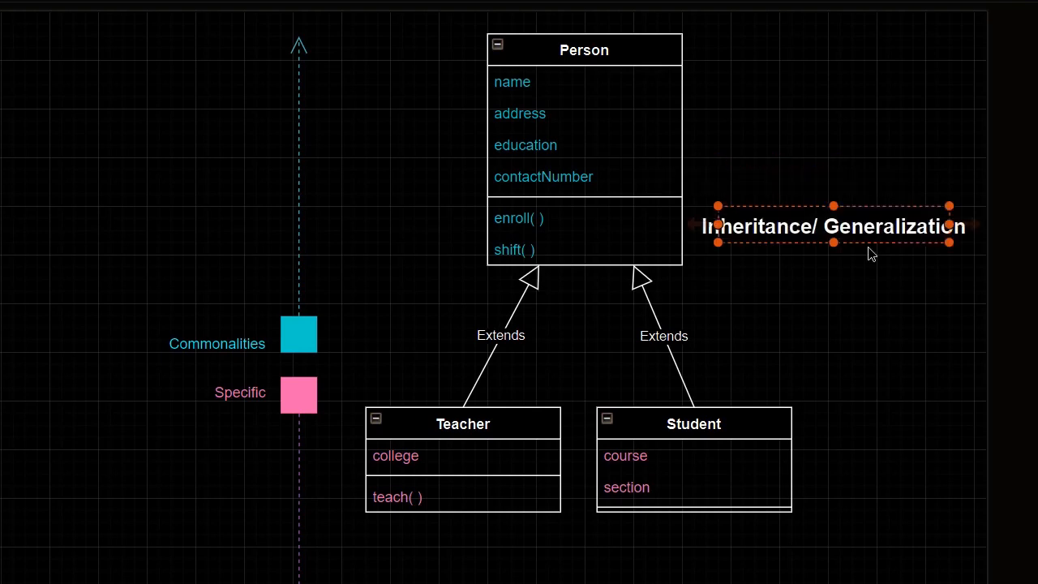
mouse_move(567, 369)
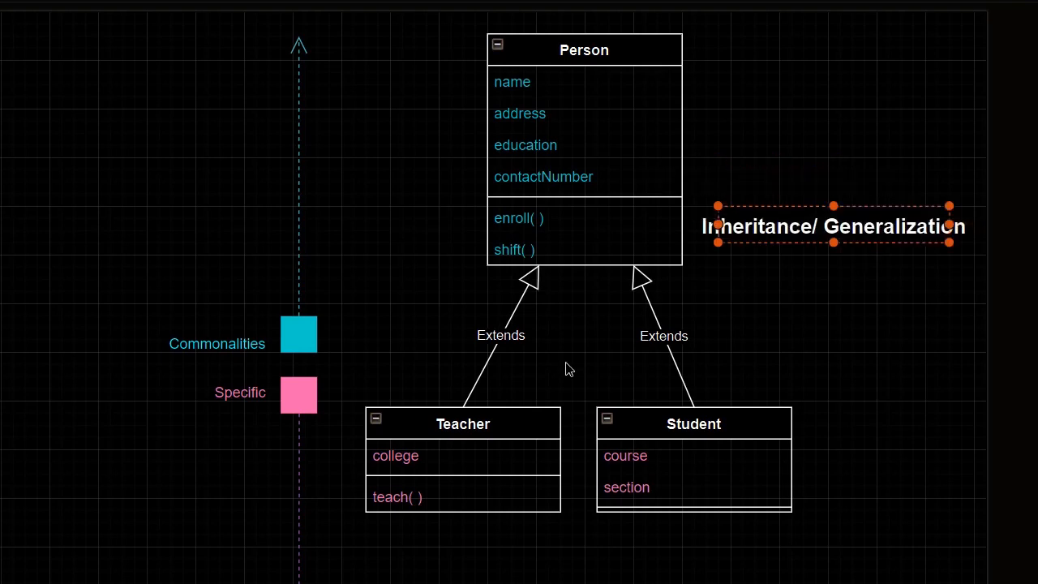
left_click(463, 423)
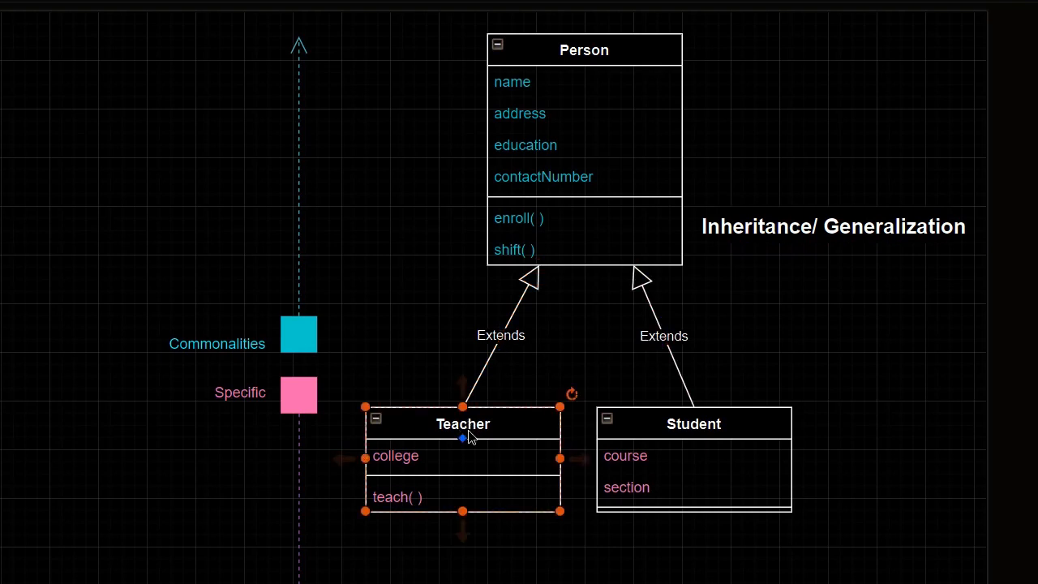
left_click(583, 50)
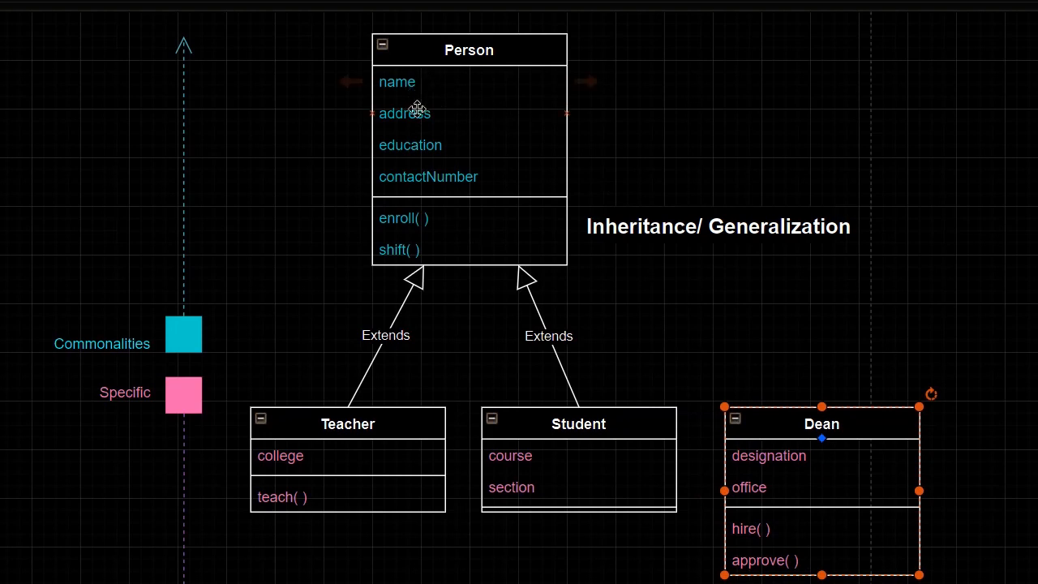
mouse_move(573, 328)
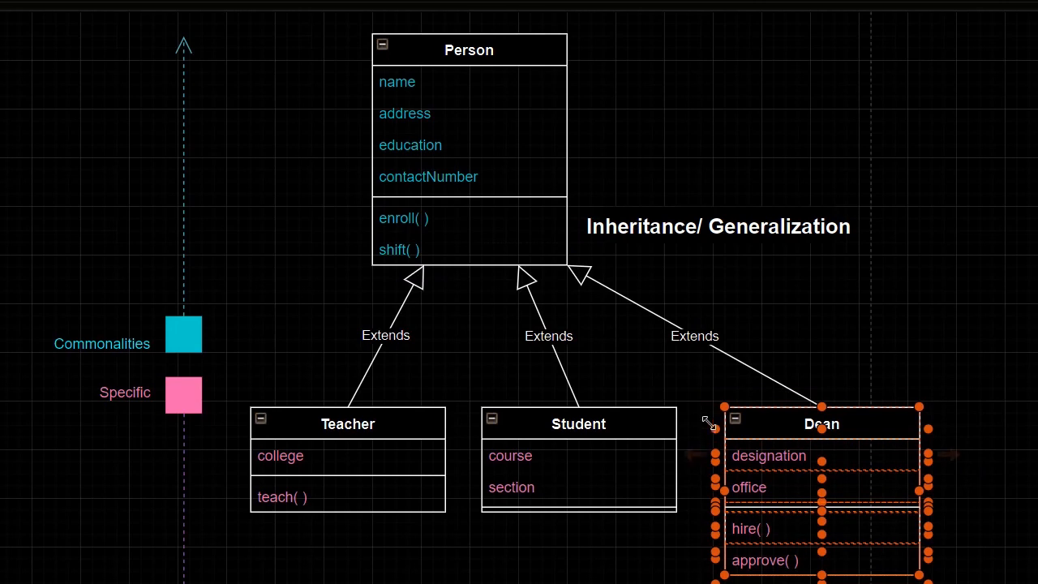
mouse_move(703, 375)
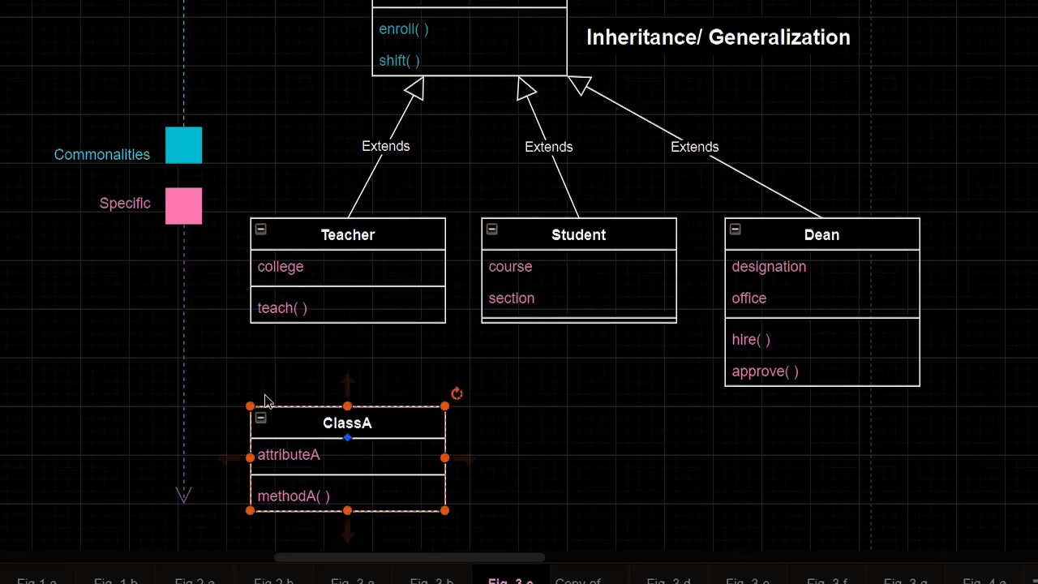
Step: Connect ClassA to Teacher with an Extends arrow and align ClassA under Teacher
left_click_drag(349, 405, 434, 87)
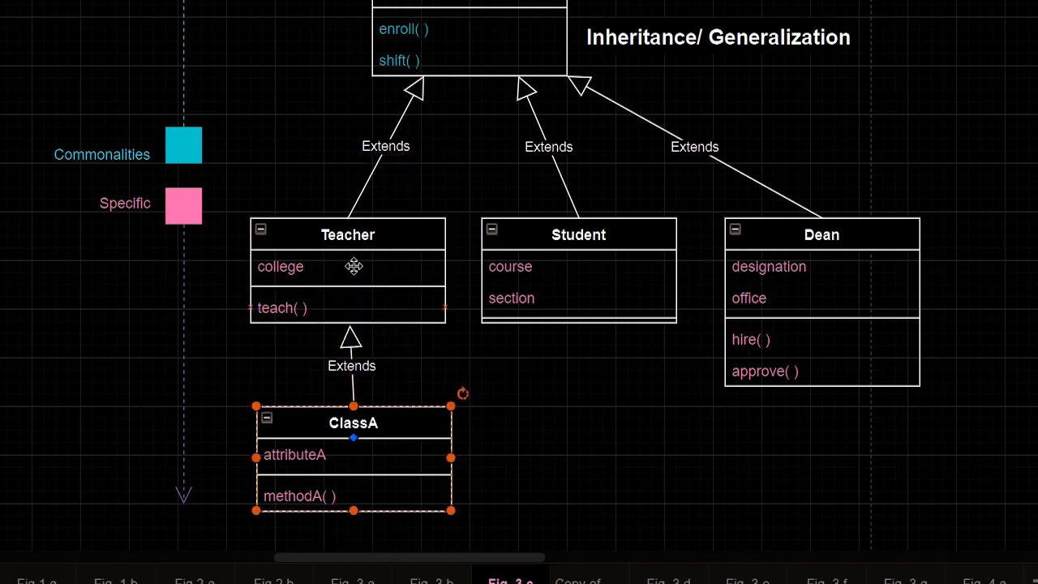
left_click_drag(353, 438, 353, 450)
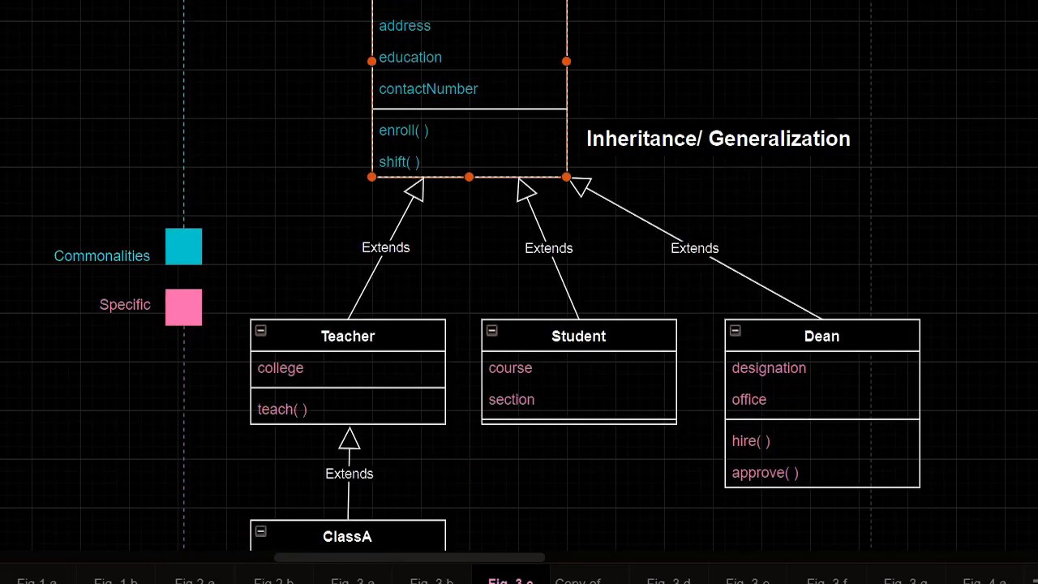
scroll("down", 3)
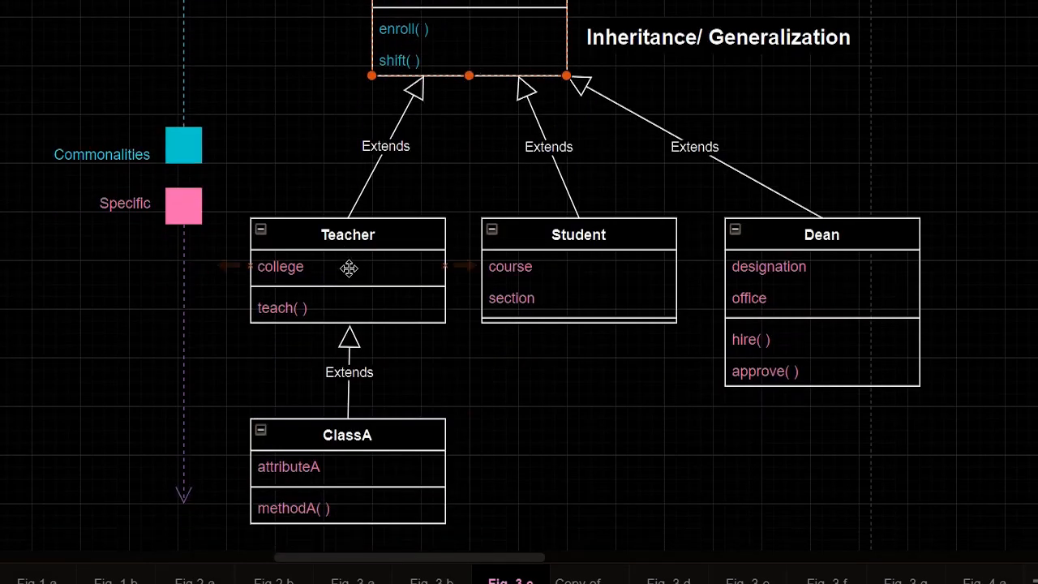
left_click(347, 235)
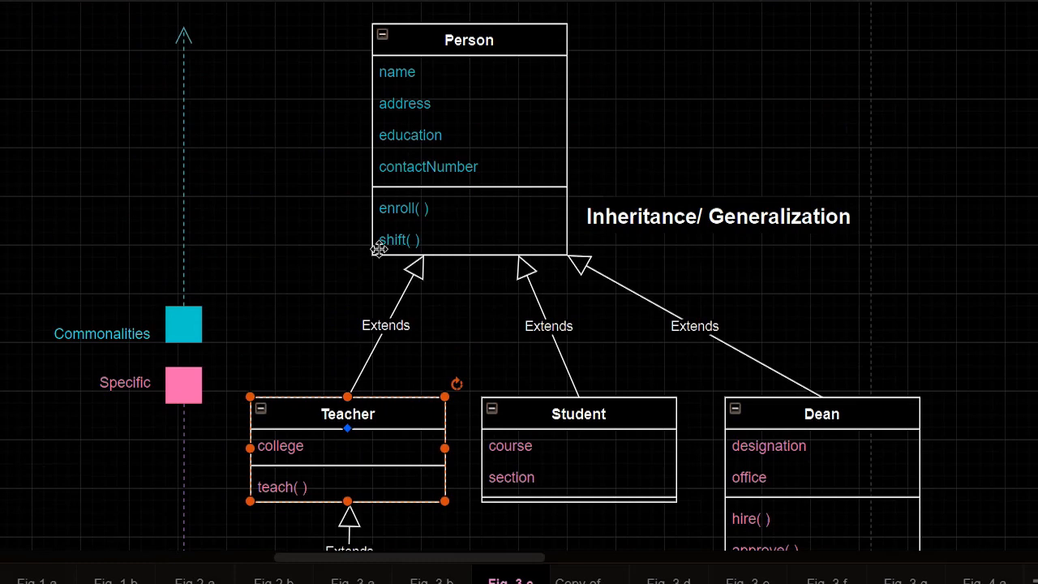
Step: Write the note 'ClassA = Sub Class, Teacher = Base Class, Person = Super Class'
scroll("down", 3)
type("ClassA")
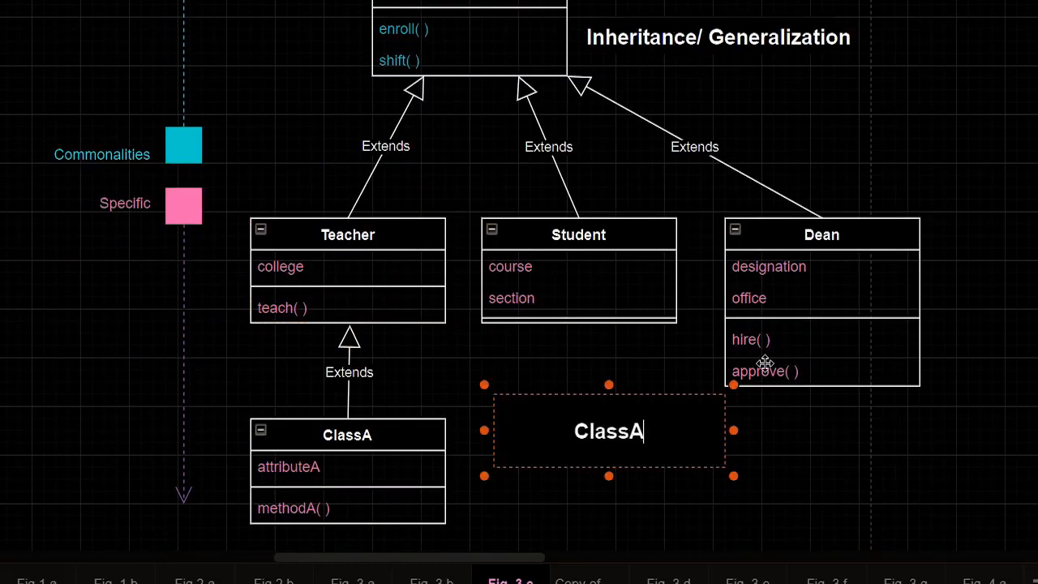
type("= Sub Class")
type("Teacher = Base C")
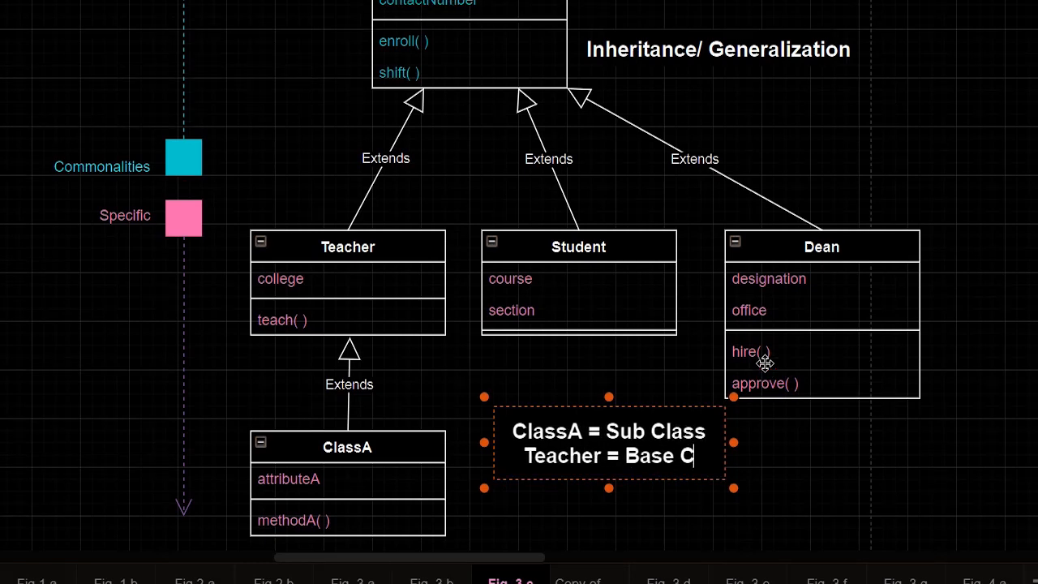
type("Person = Super Class")
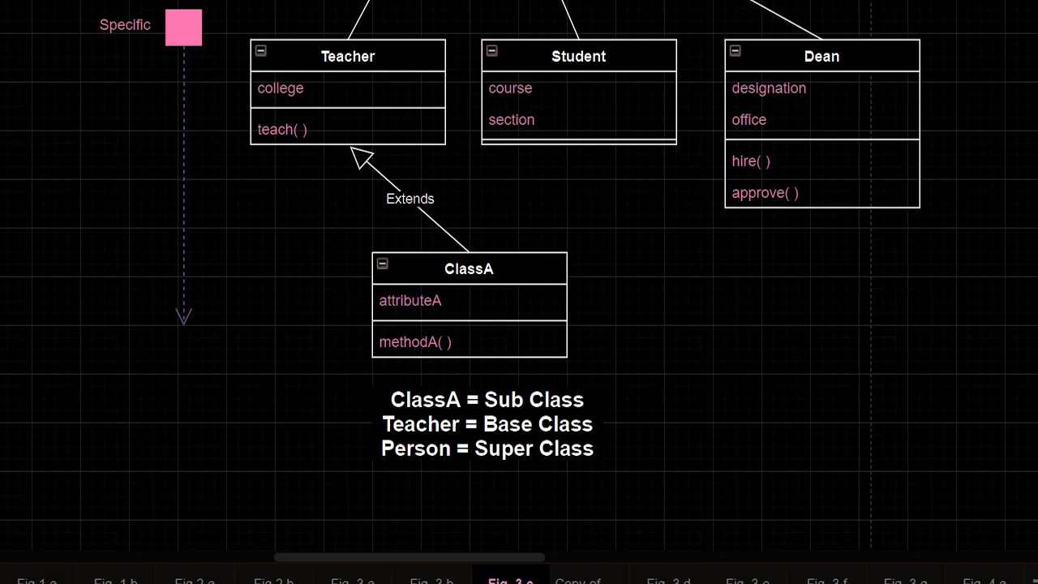
Step: Write 'In Java, Multiple Inheritance is NOT allowed.' in the note below ClassA
type("In Java, Multiple I")
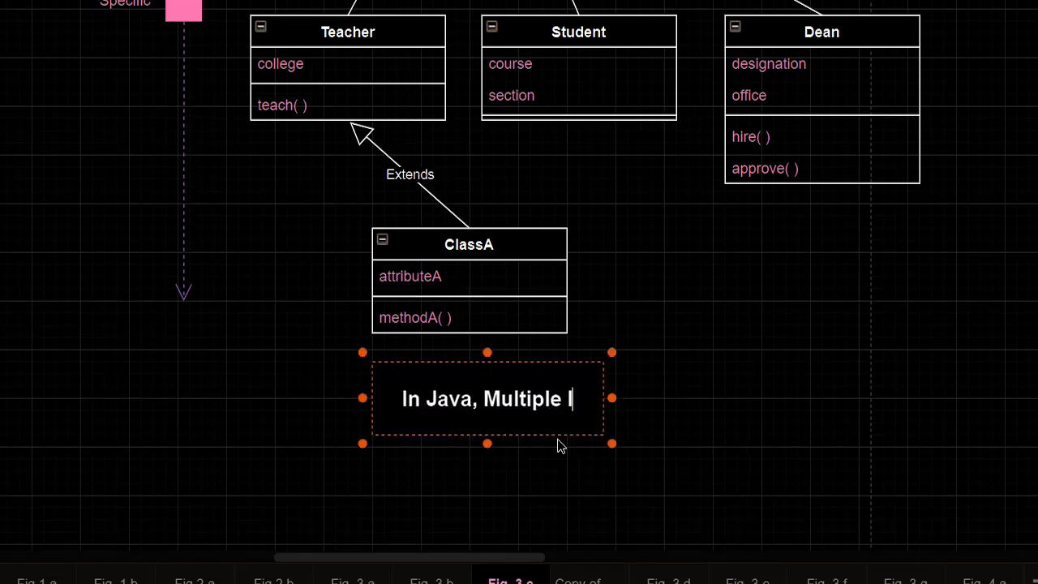
type("Inheritance is NOT")
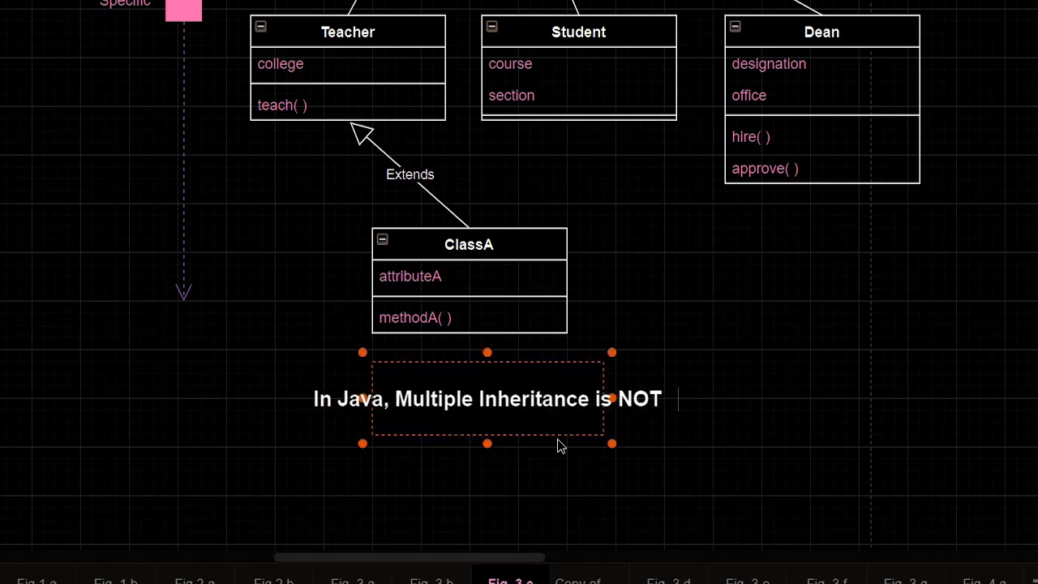
type("allowed.")
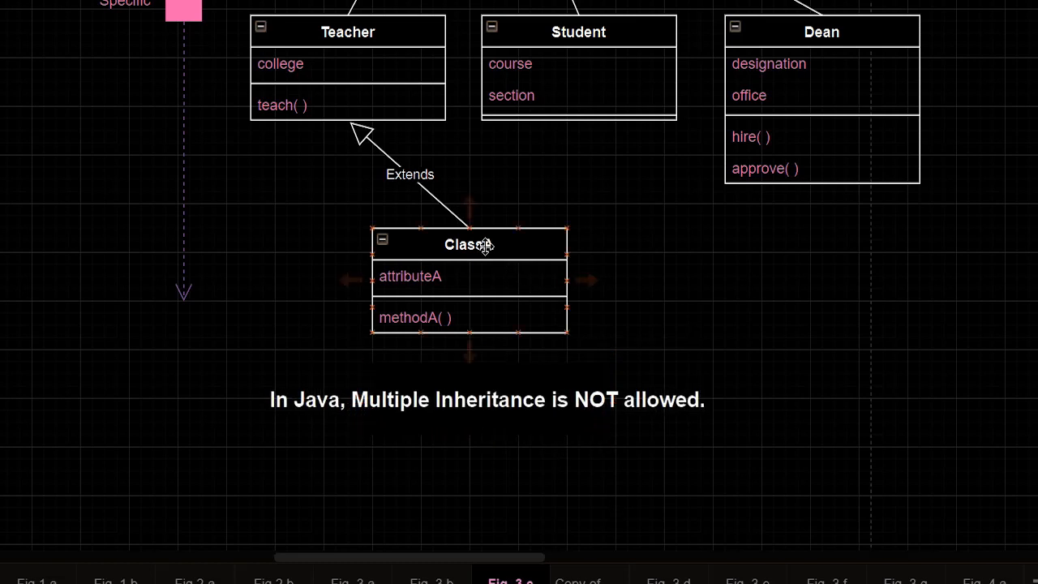
left_click(468, 244)
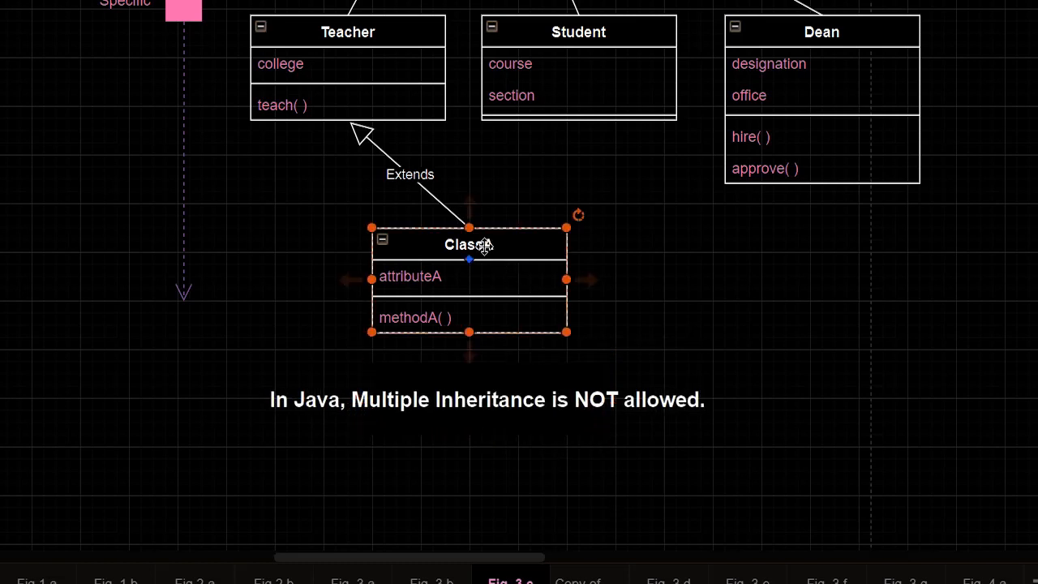
left_click(348, 32)
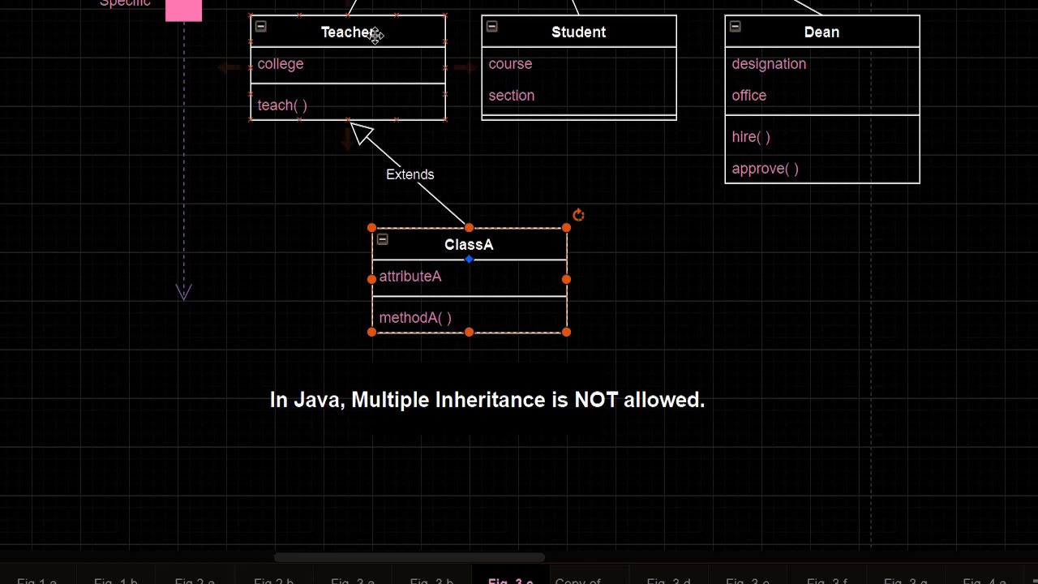